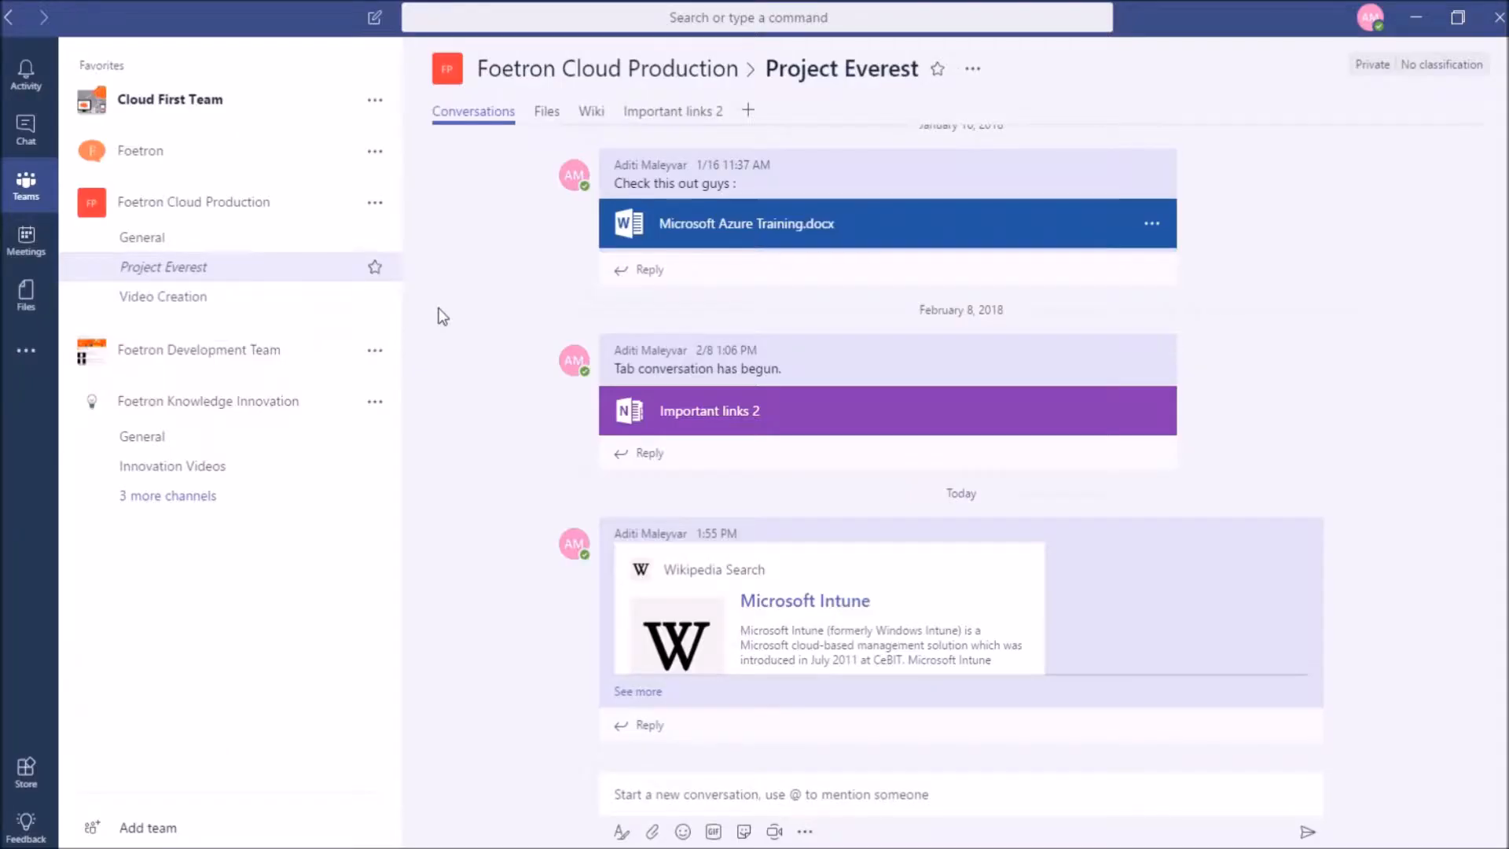
{"action": "mouse_move", "coordinate": [912, 545]}
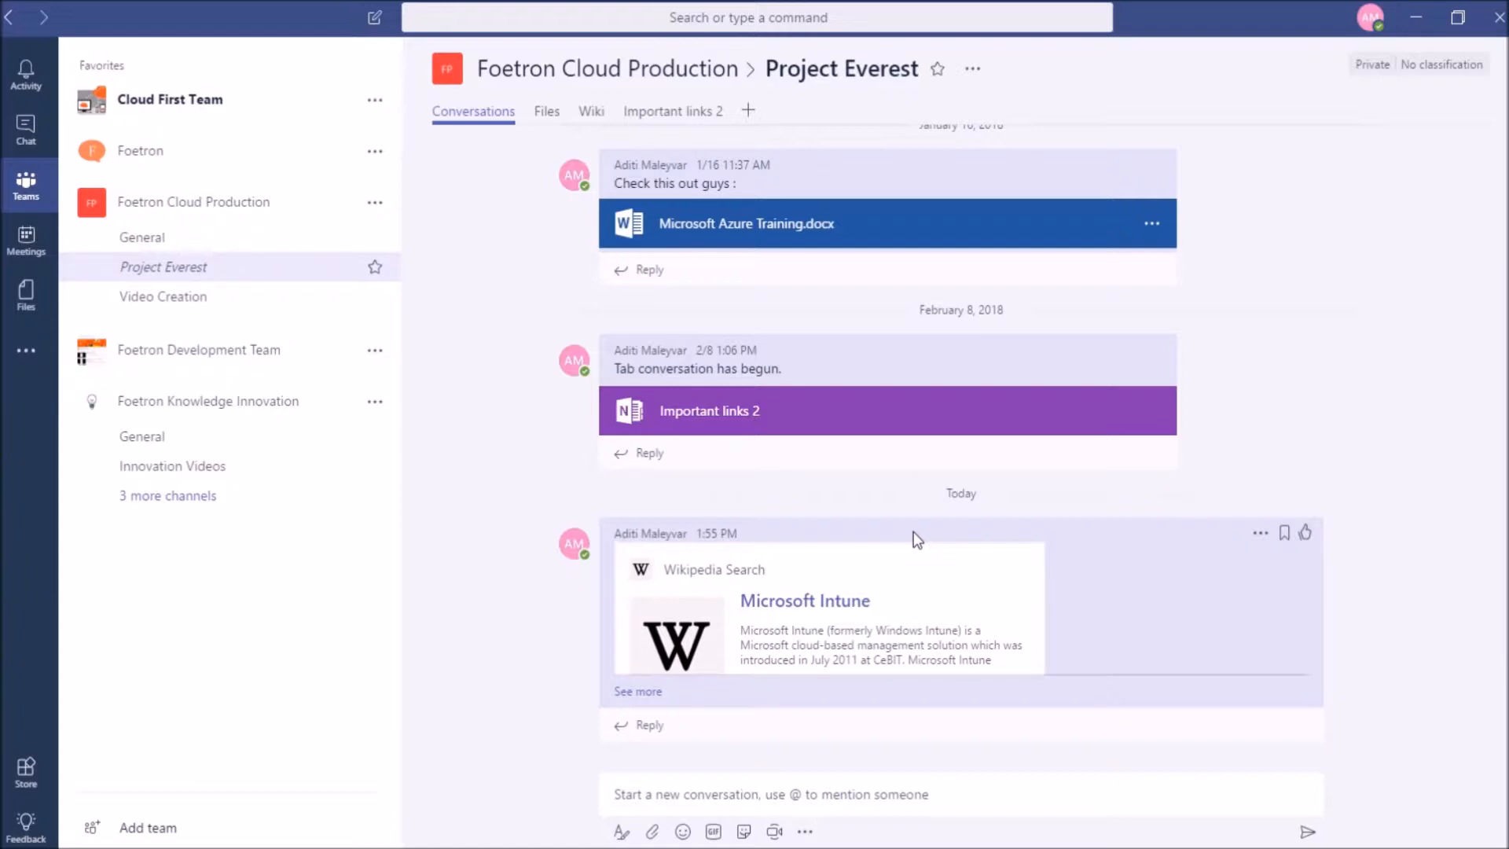
{"action": "mouse_move", "coordinate": [611, 484]}
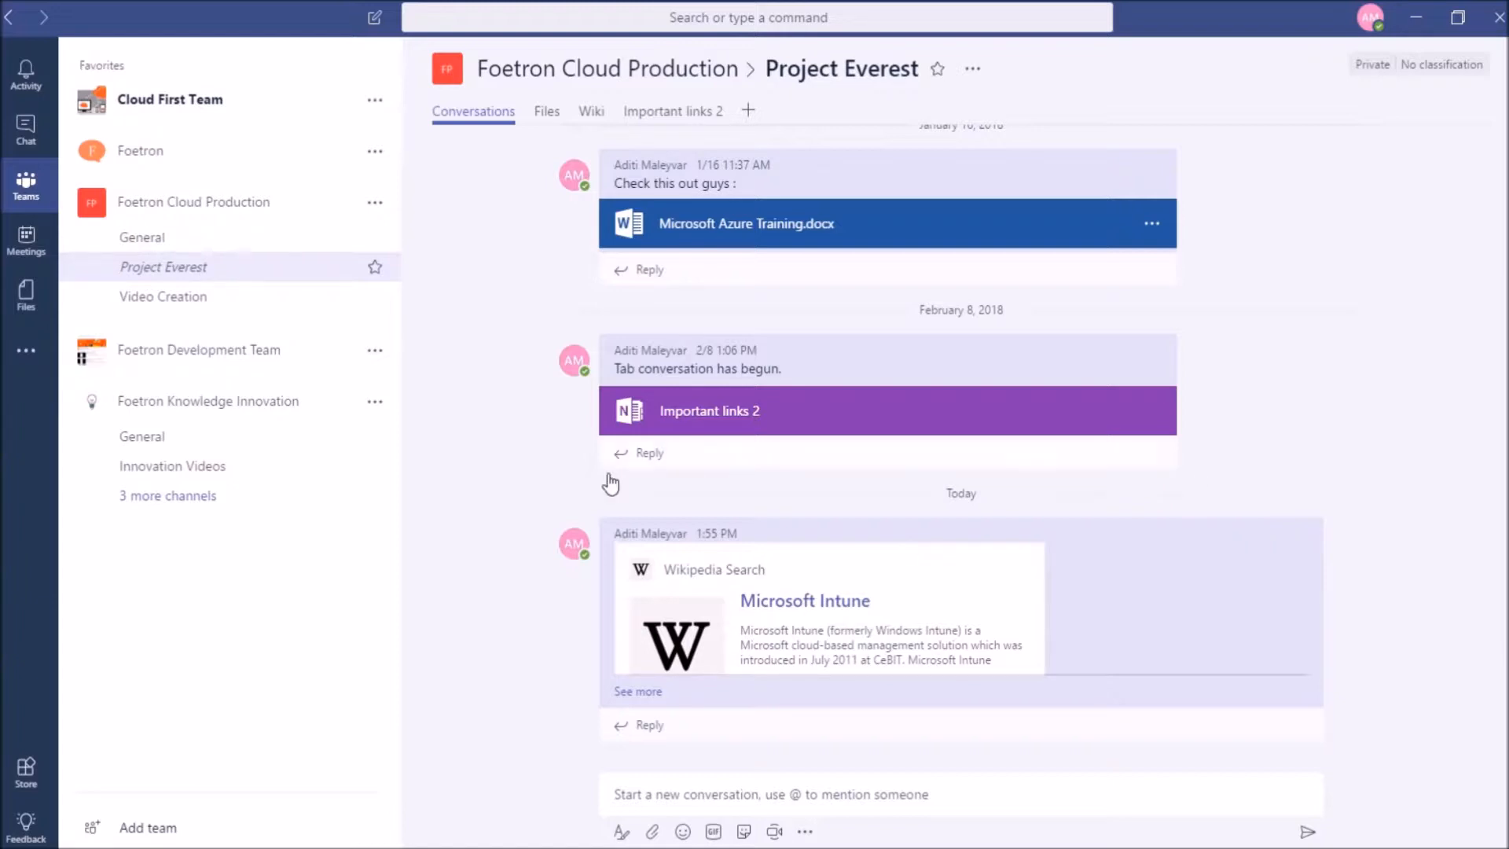
{"action": "mouse_move", "coordinate": [698, 368]}
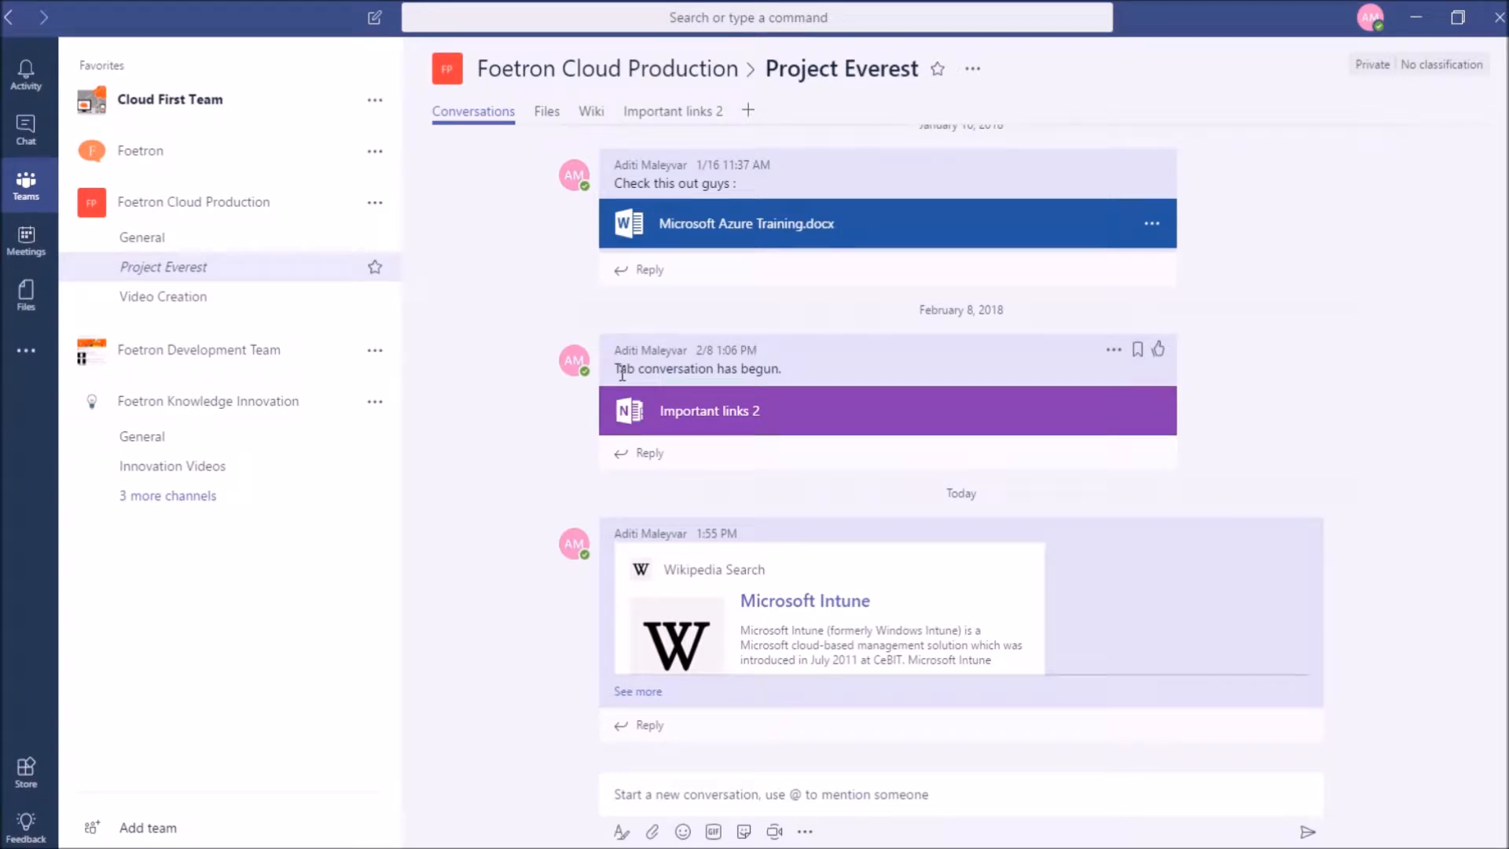
Show the Recent files list from the Attach menu in Project Everest.
{"action": "left_click", "coordinate": [192, 202]}
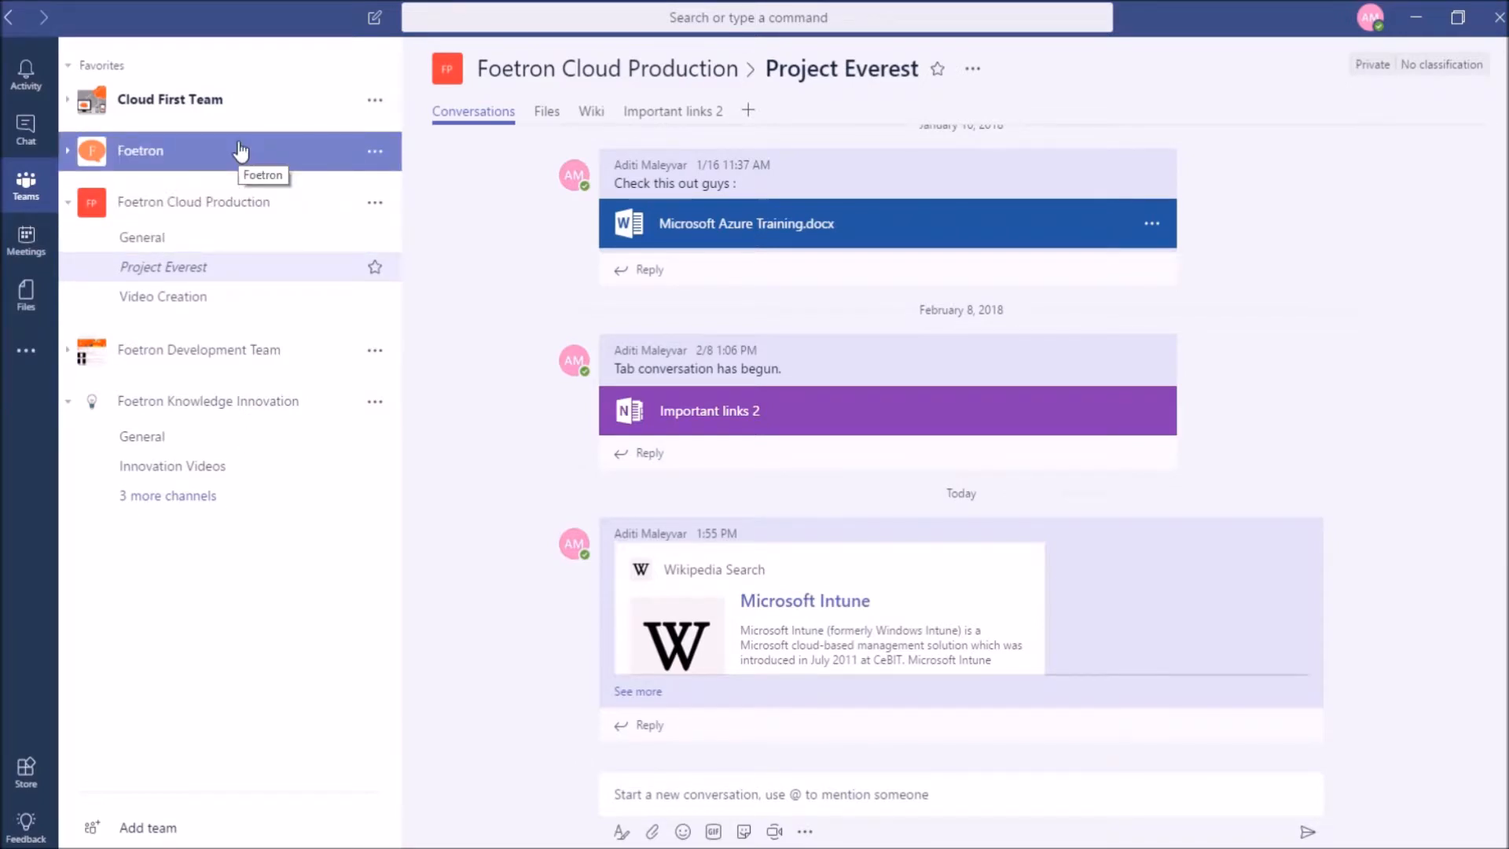
{"action": "mouse_move", "coordinate": [789, 104]}
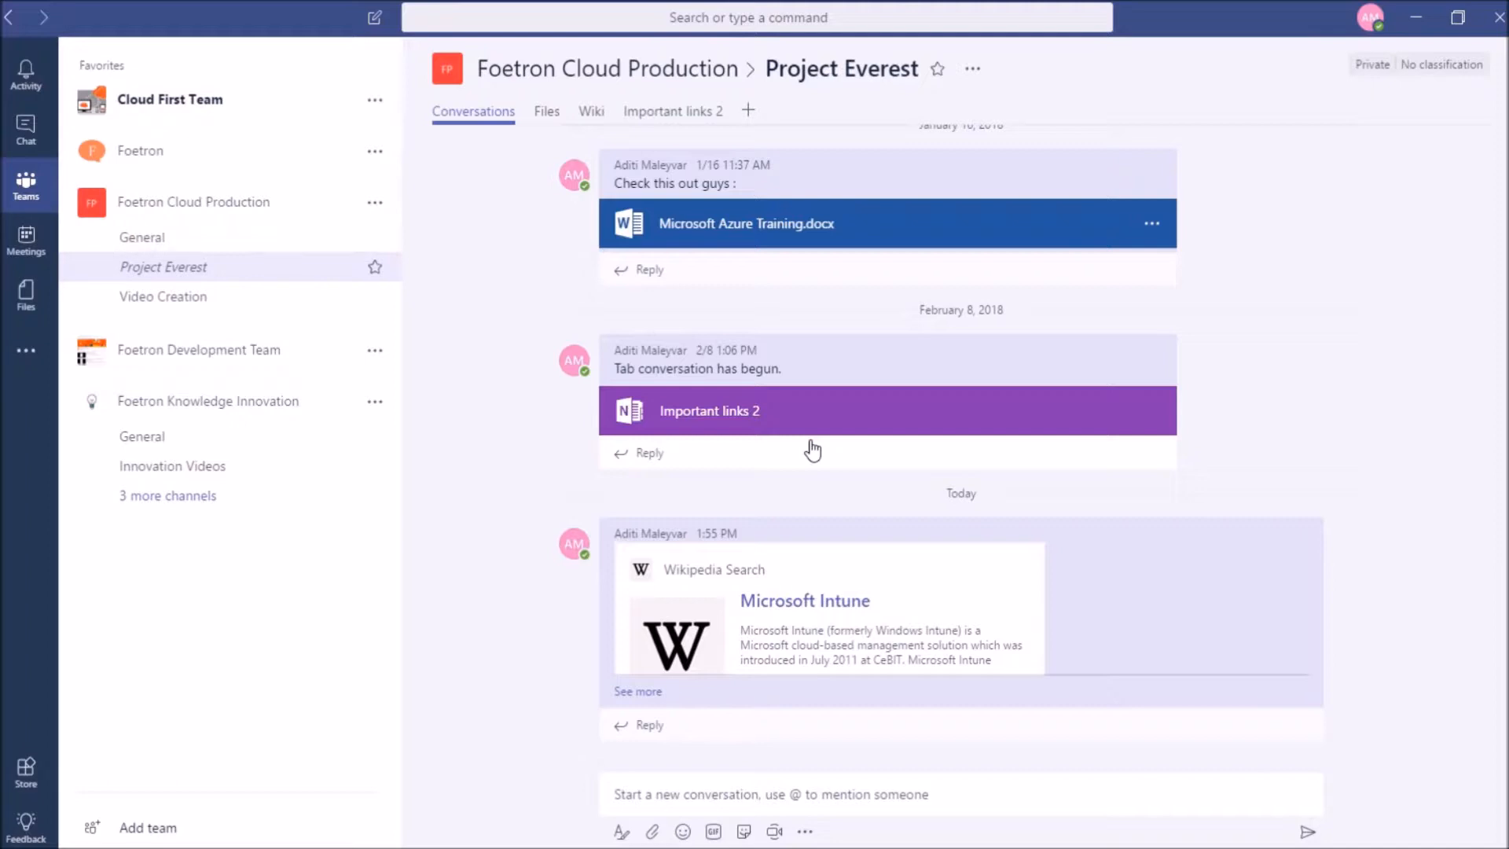
{"action": "mouse_move", "coordinate": [652, 832]}
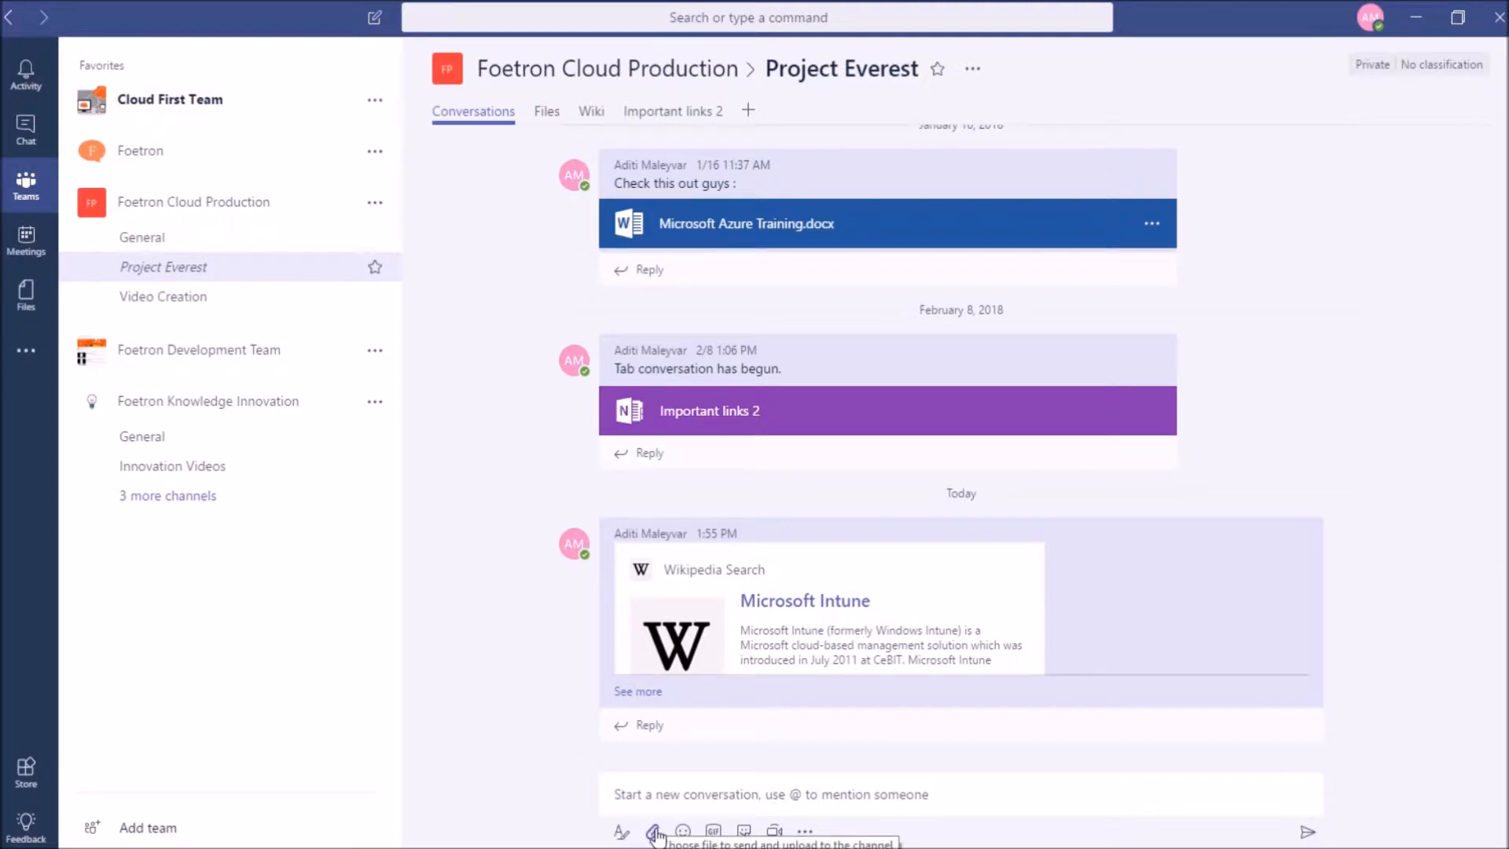
{"action": "left_click", "coordinate": [654, 831]}
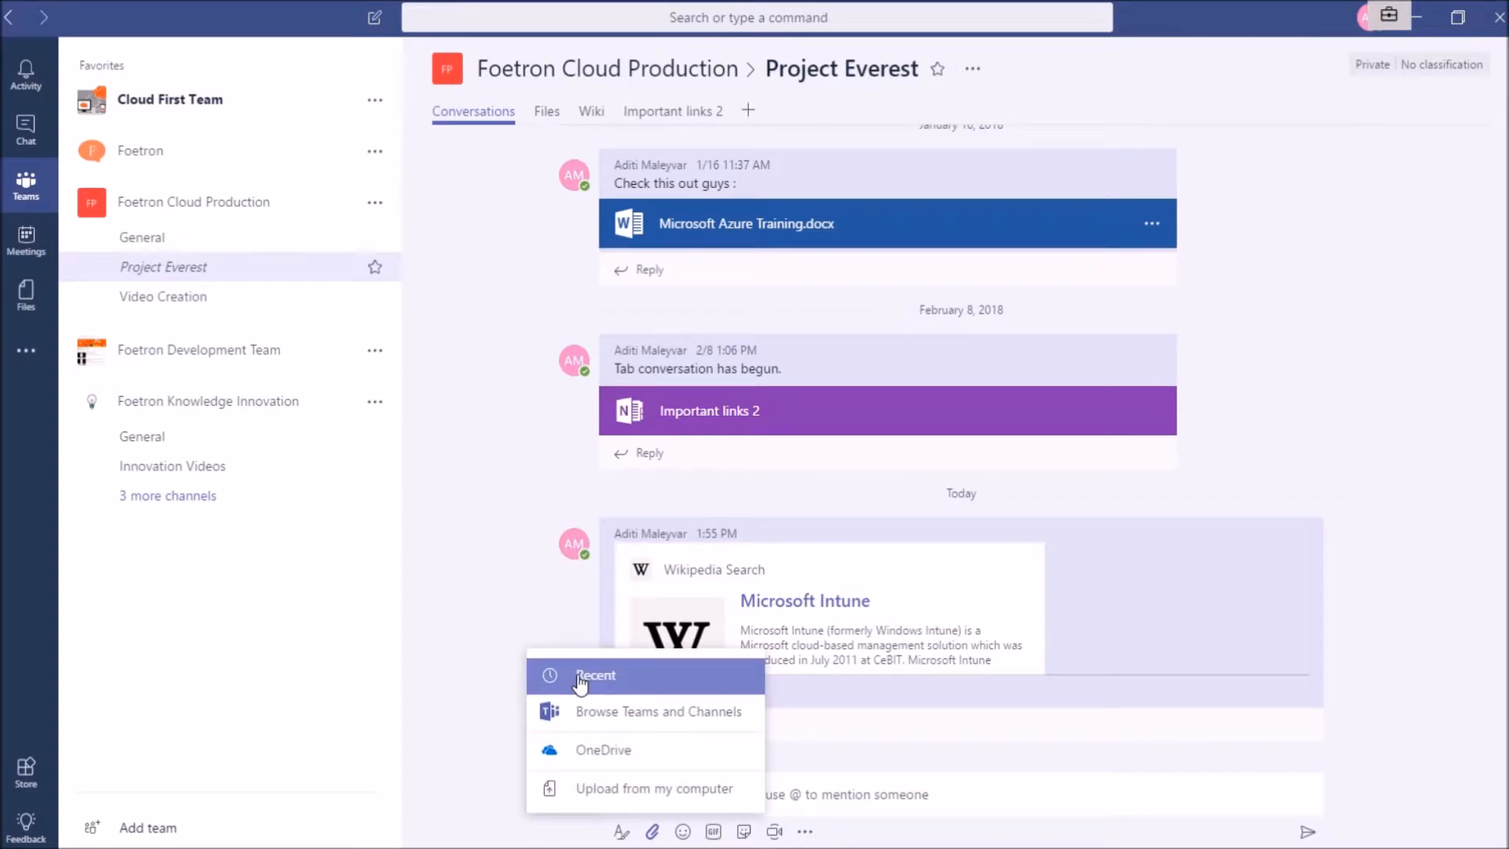
{"action": "mouse_move", "coordinate": [585, 691]}
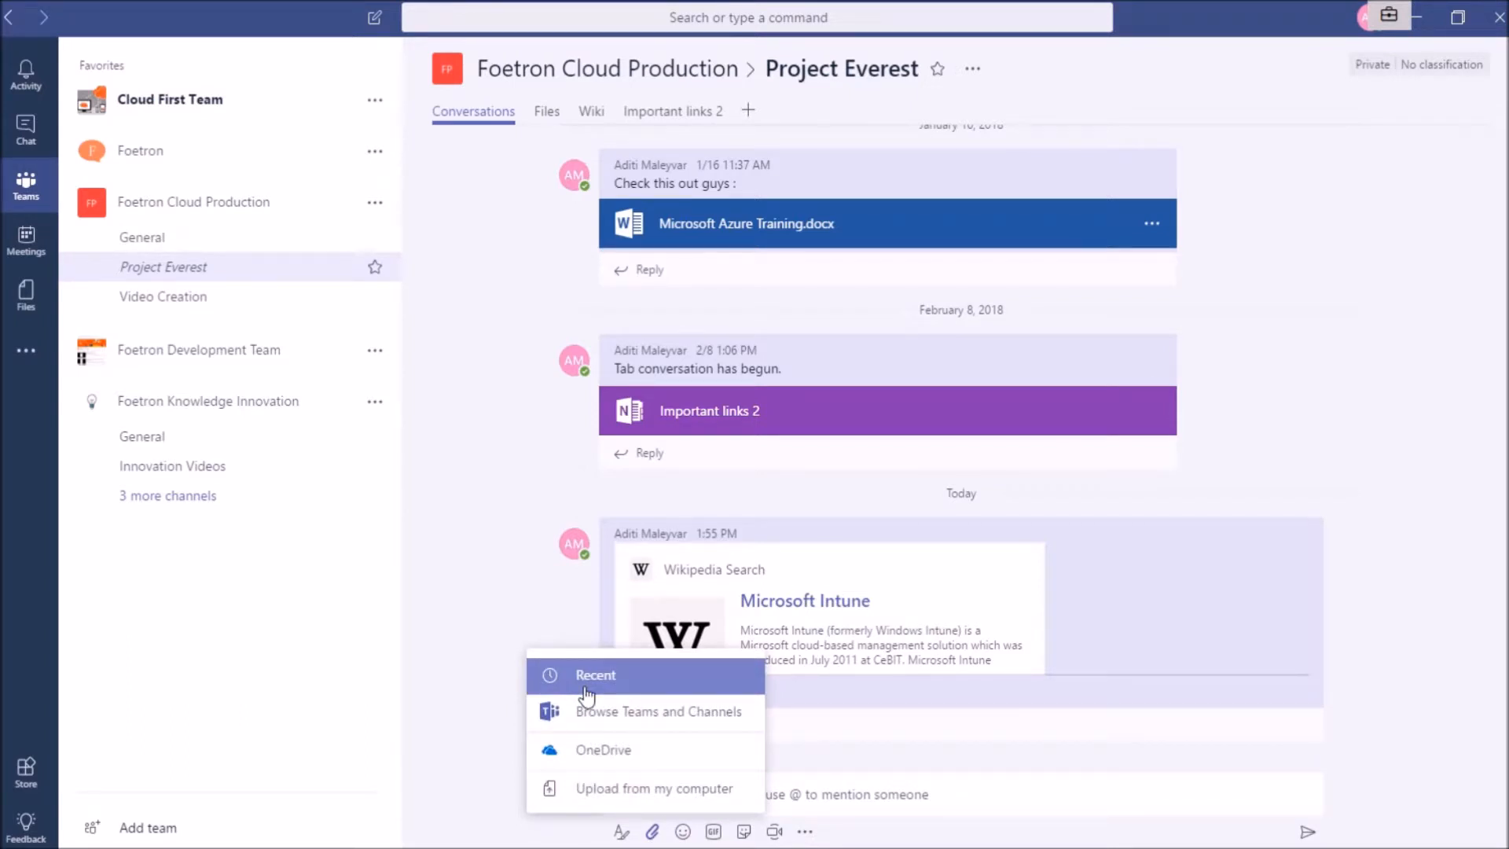
{"action": "left_click", "coordinate": [595, 674]}
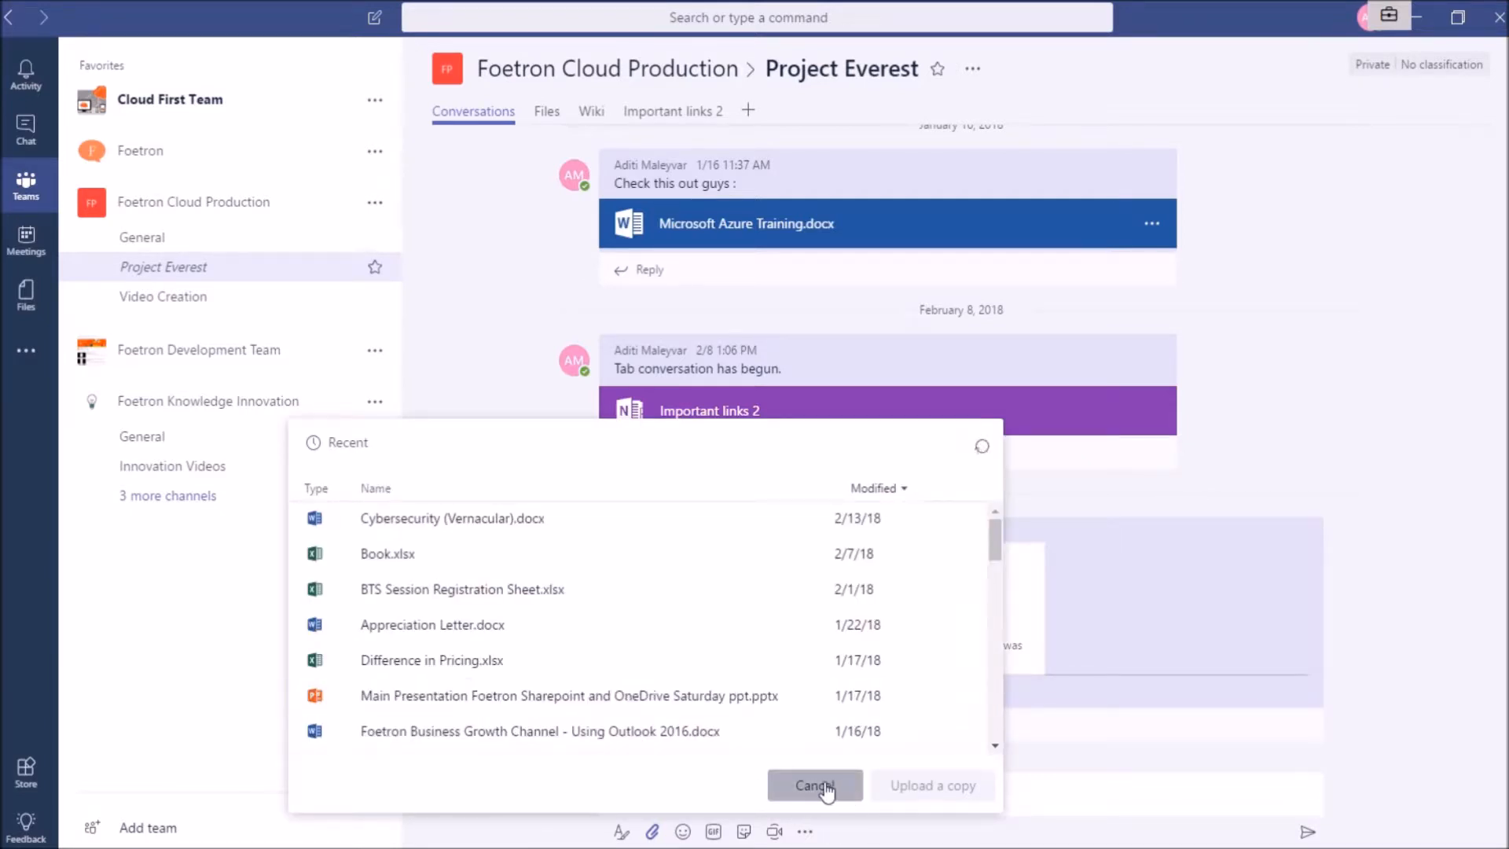
Cancel the Recent files list to return to the attach-source choices.
{"action": "left_click", "coordinate": [652, 831]}
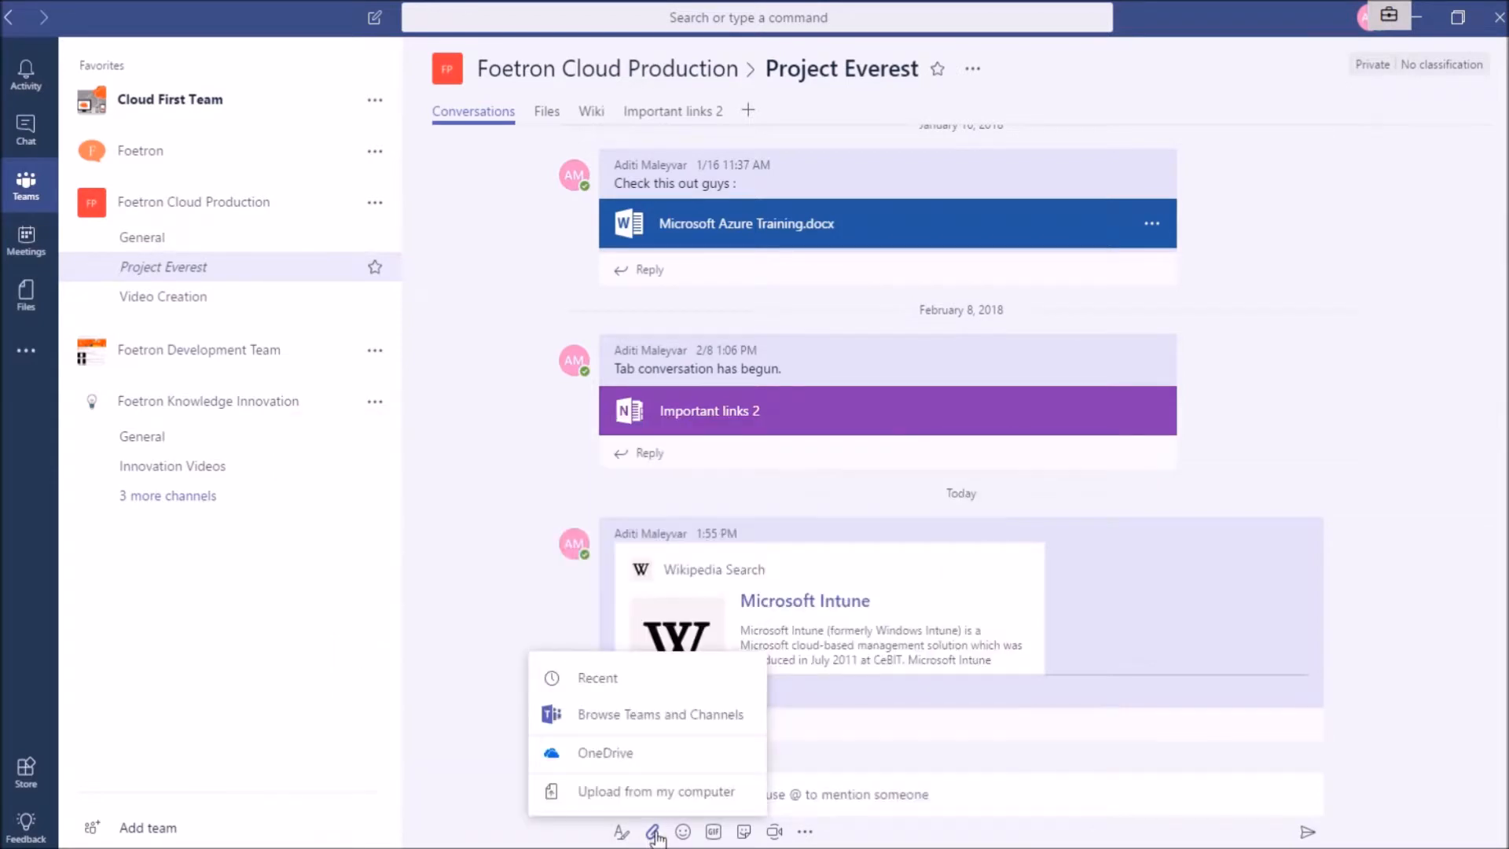
{"action": "mouse_move", "coordinate": [660, 716]}
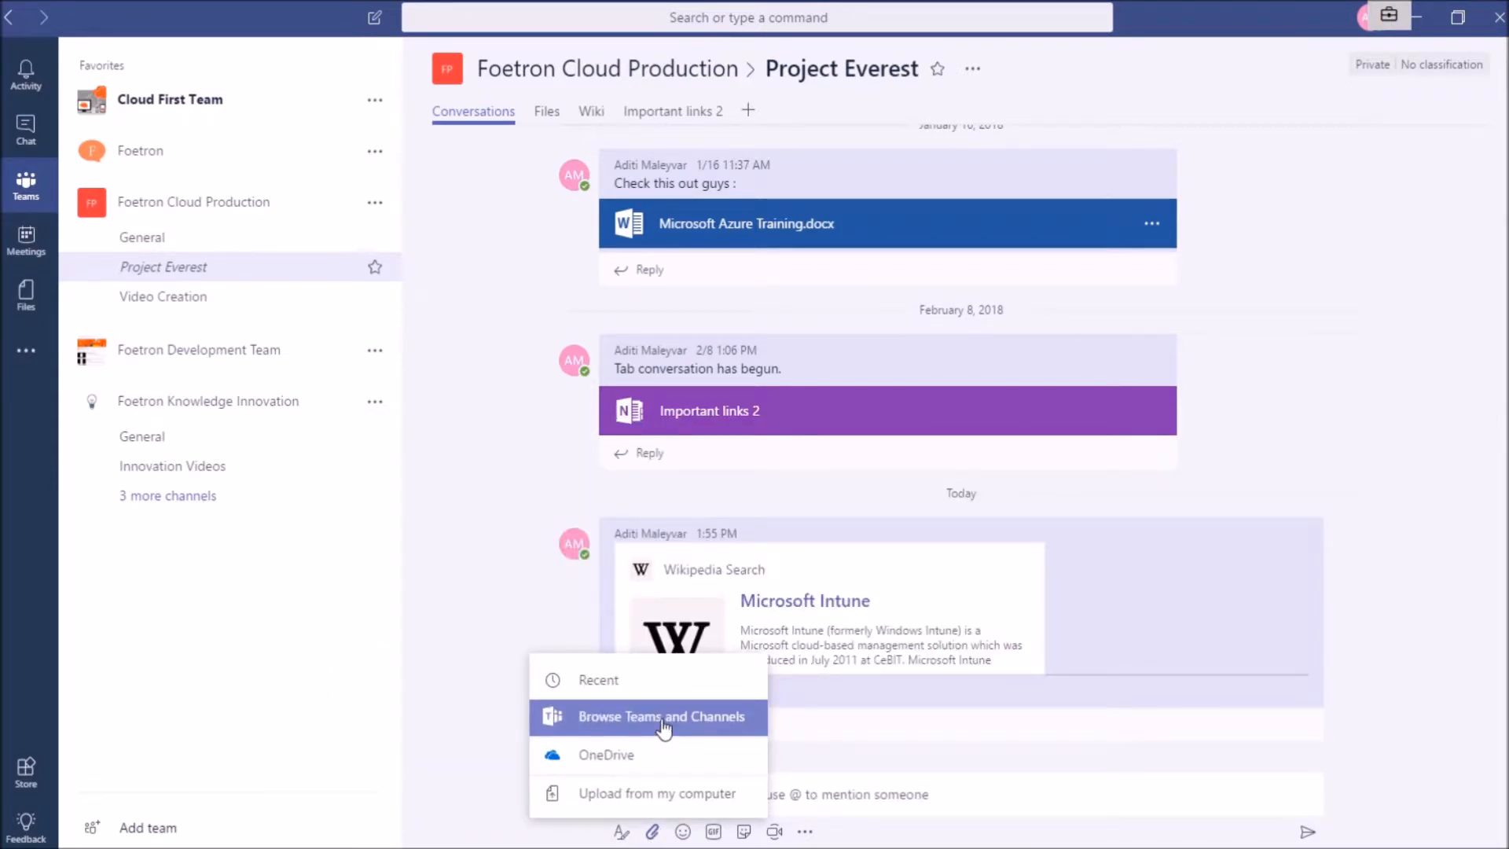
{"action": "mouse_move", "coordinate": [652, 755]}
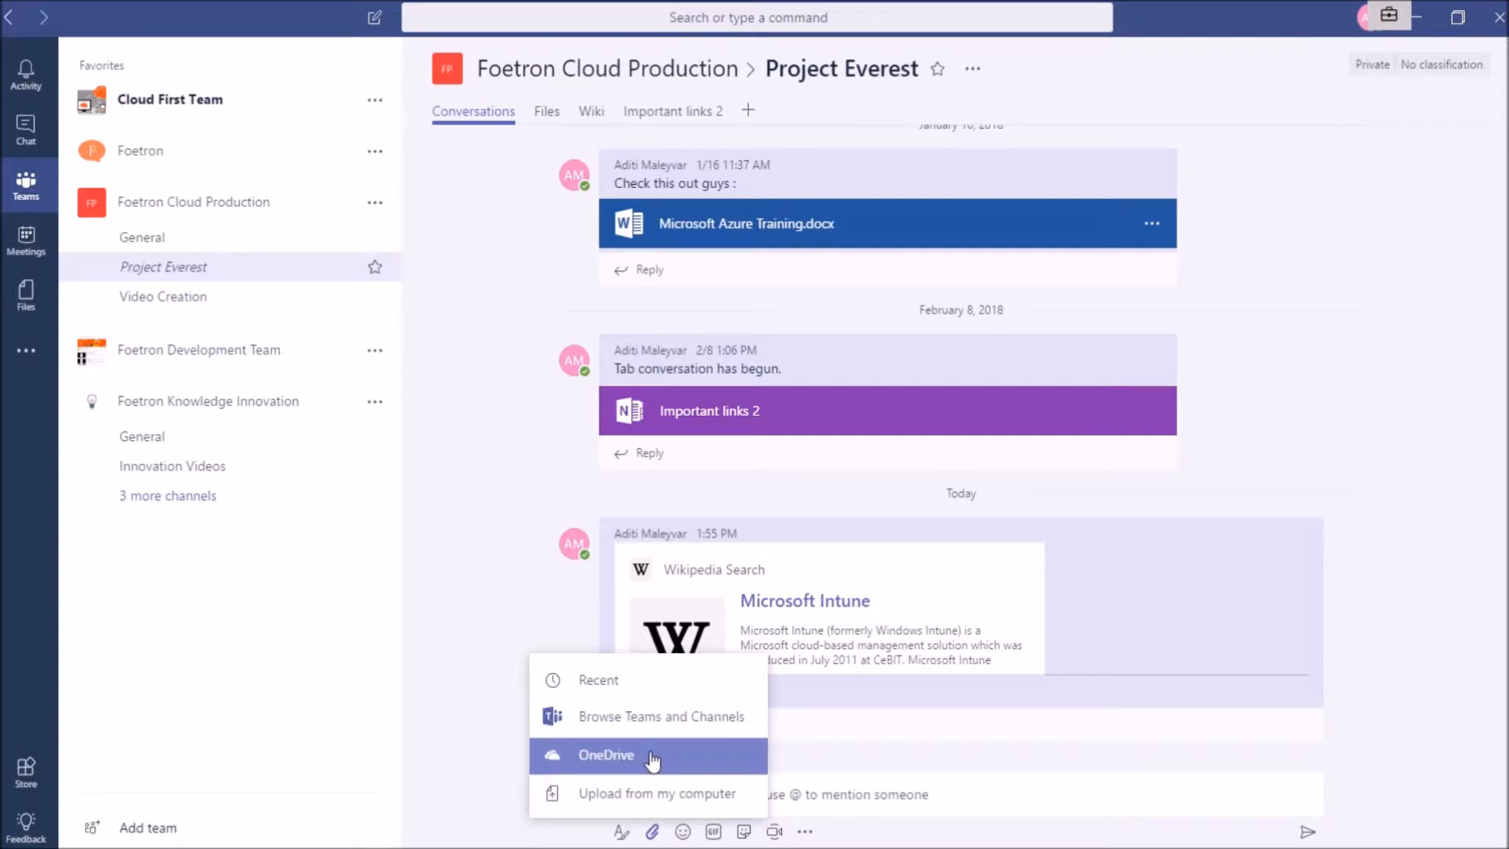
{"action": "mouse_move", "coordinate": [656, 793]}
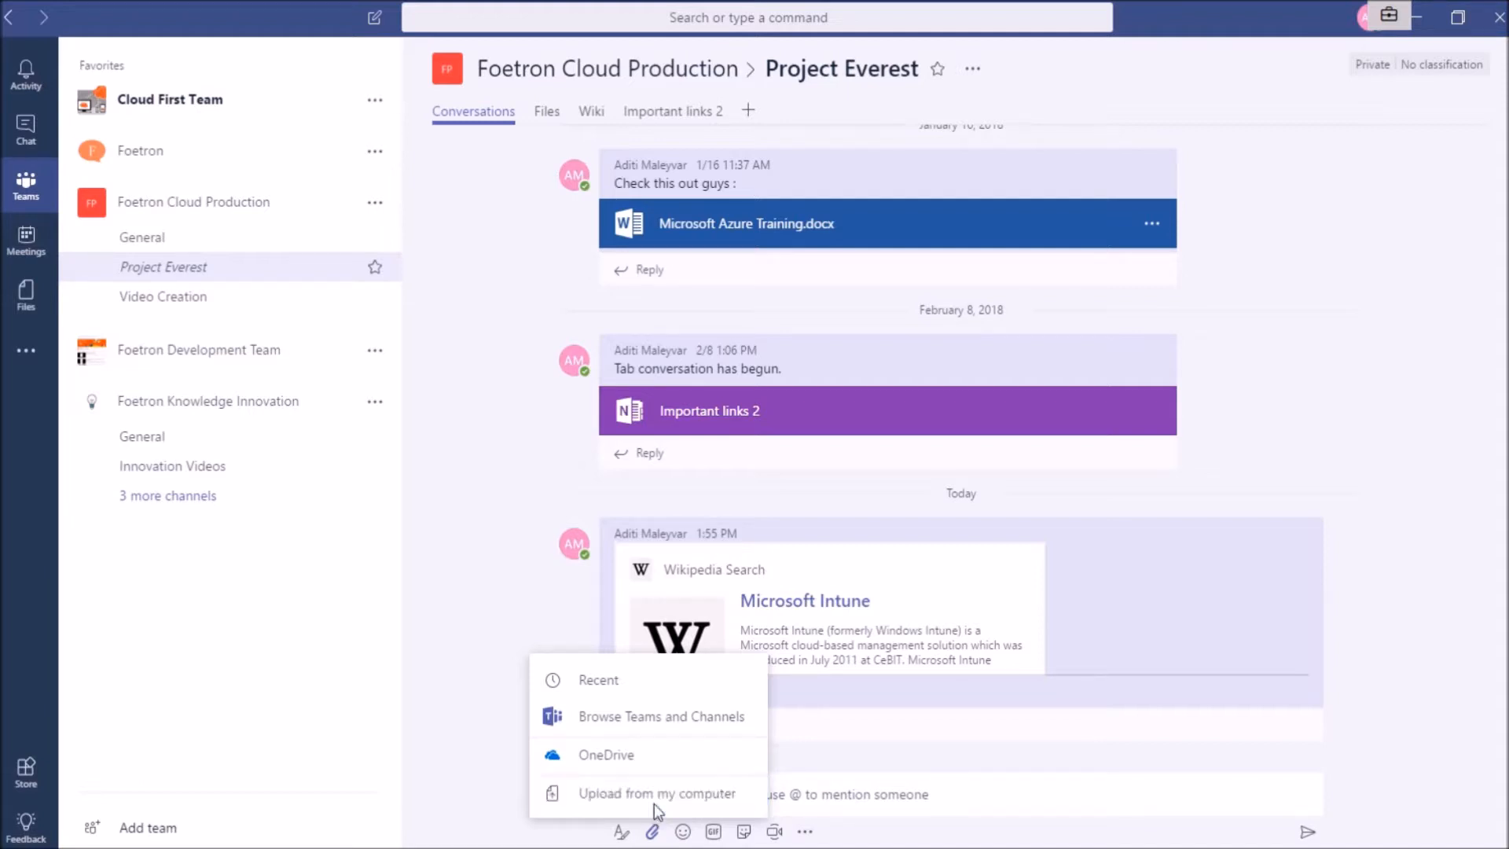
Upload '3 Features to explore.pptx' from the computer into a new post.
{"action": "left_click", "coordinate": [656, 793]}
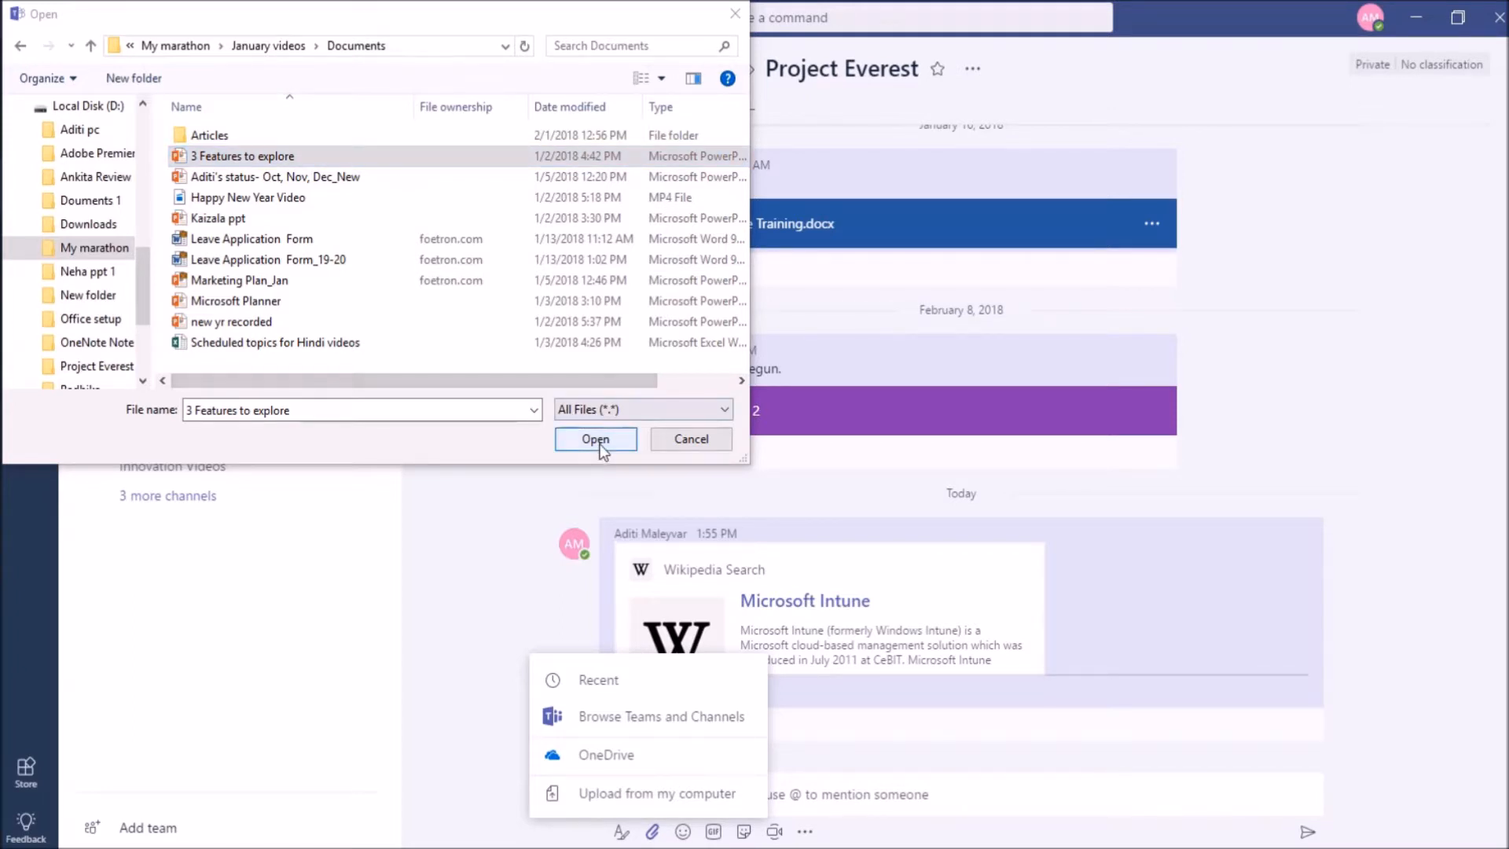
{"action": "left_click", "coordinate": [595, 438]}
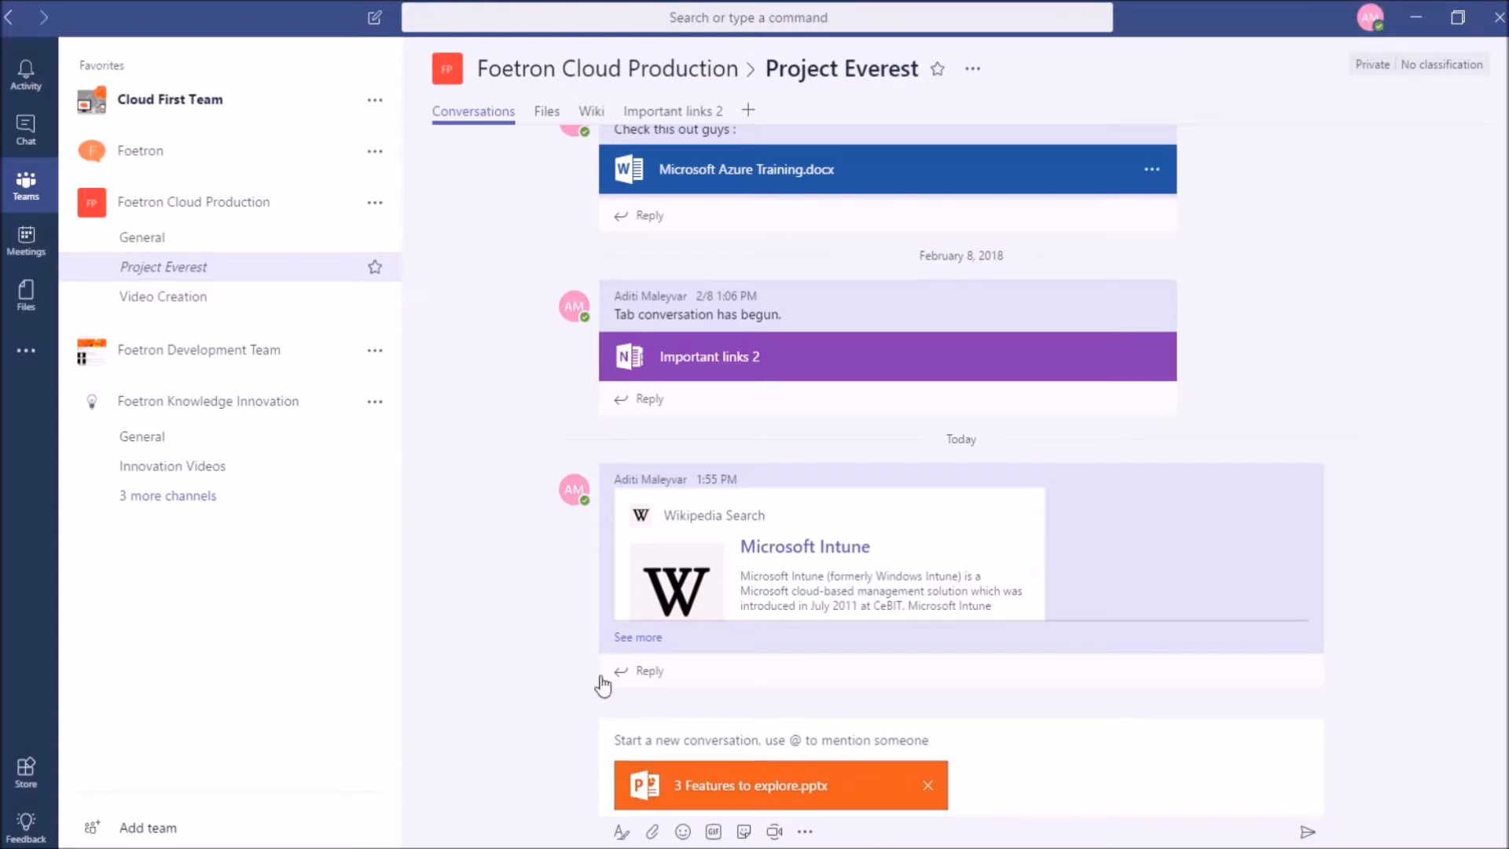
{"action": "mouse_move", "coordinate": [1244, 831]}
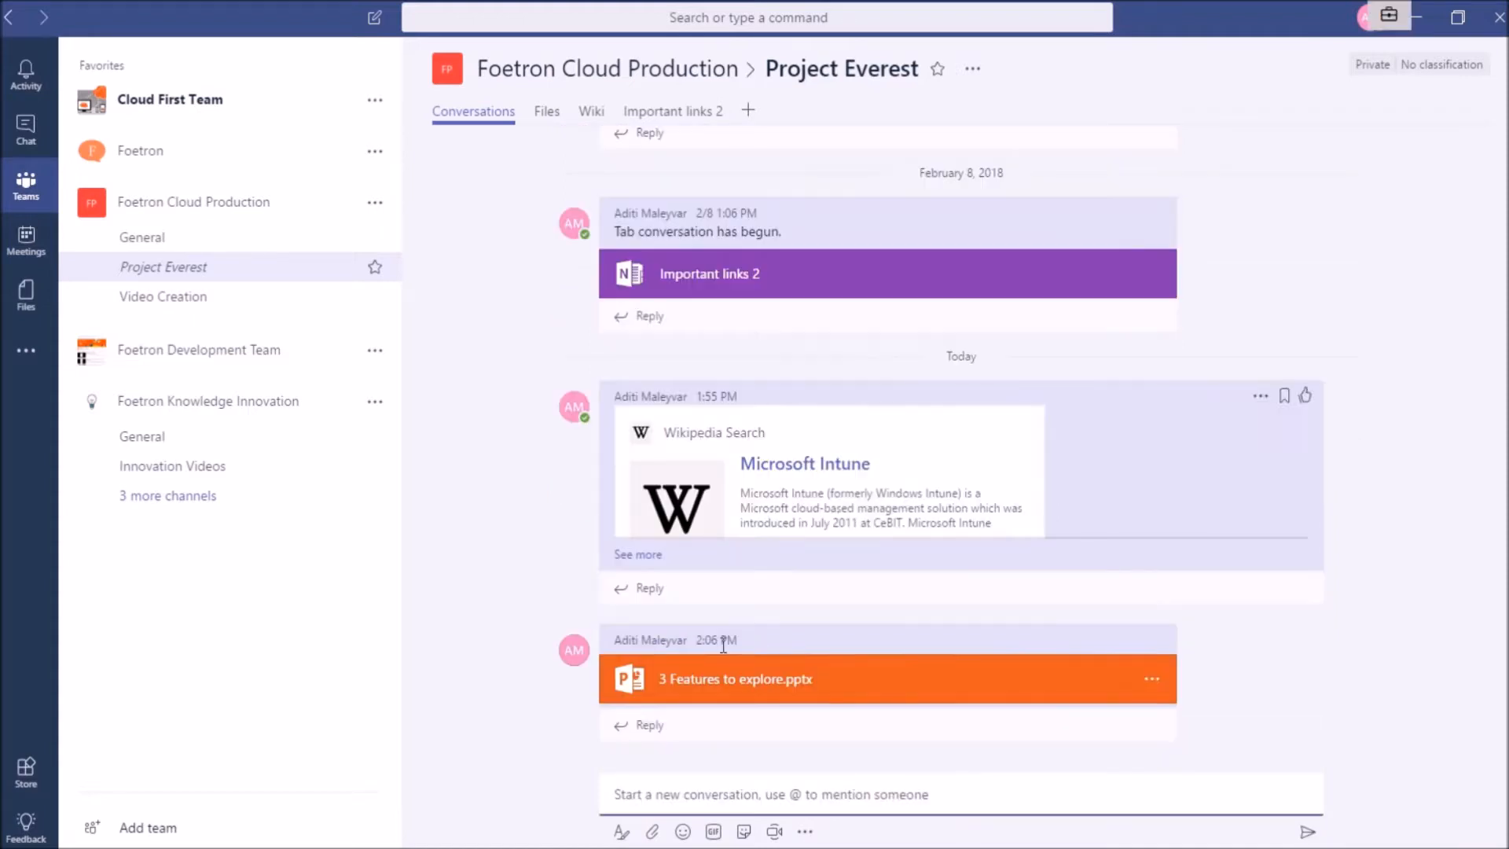
{"action": "mouse_move", "coordinate": [1054, 635]}
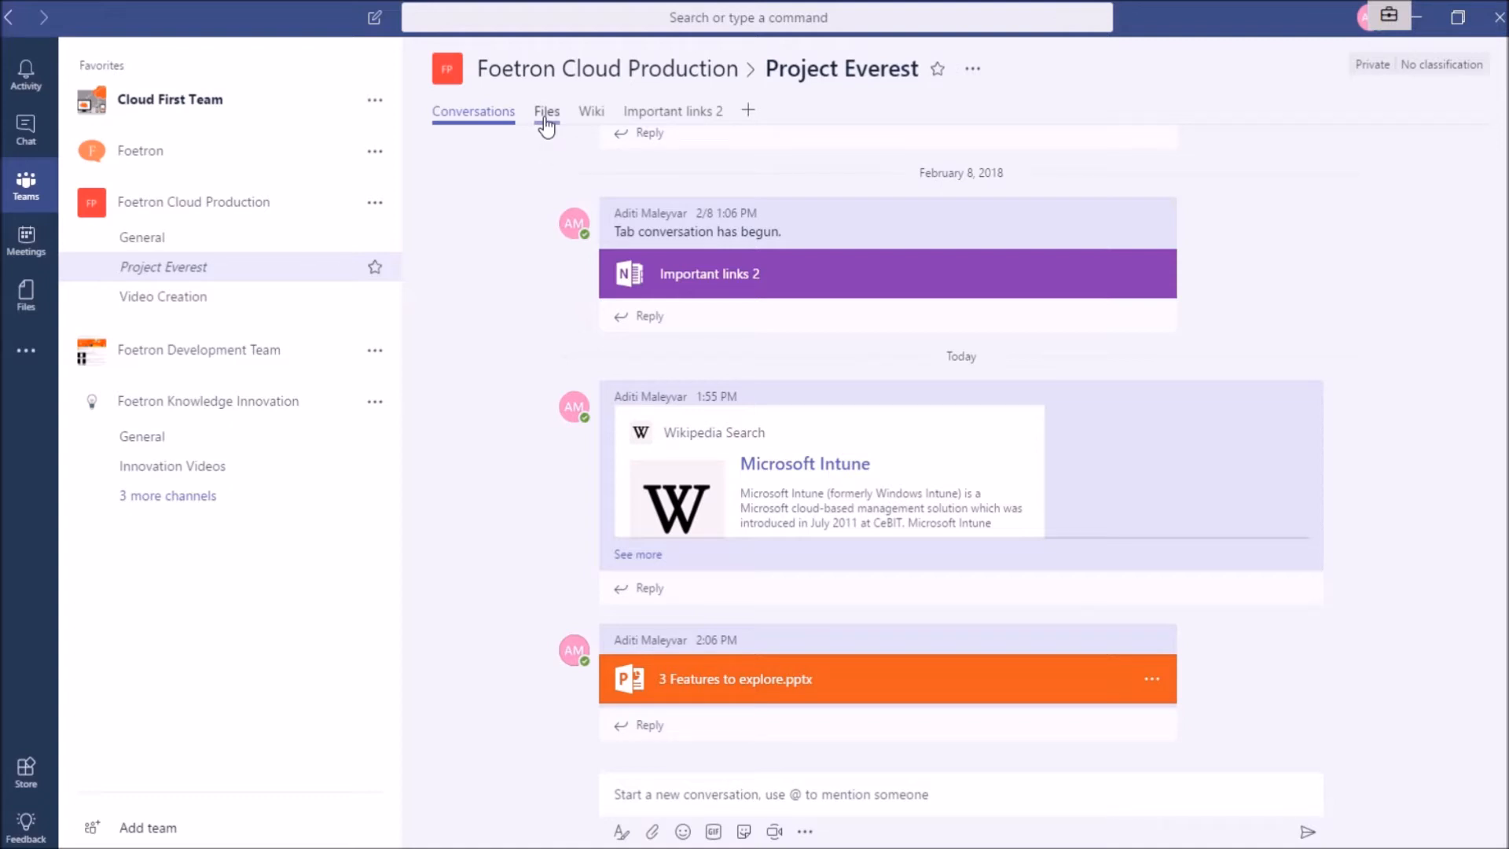
View the Project Everest Files tab listing '3 Features to explore.pptx'.
{"action": "left_click", "coordinate": [547, 111]}
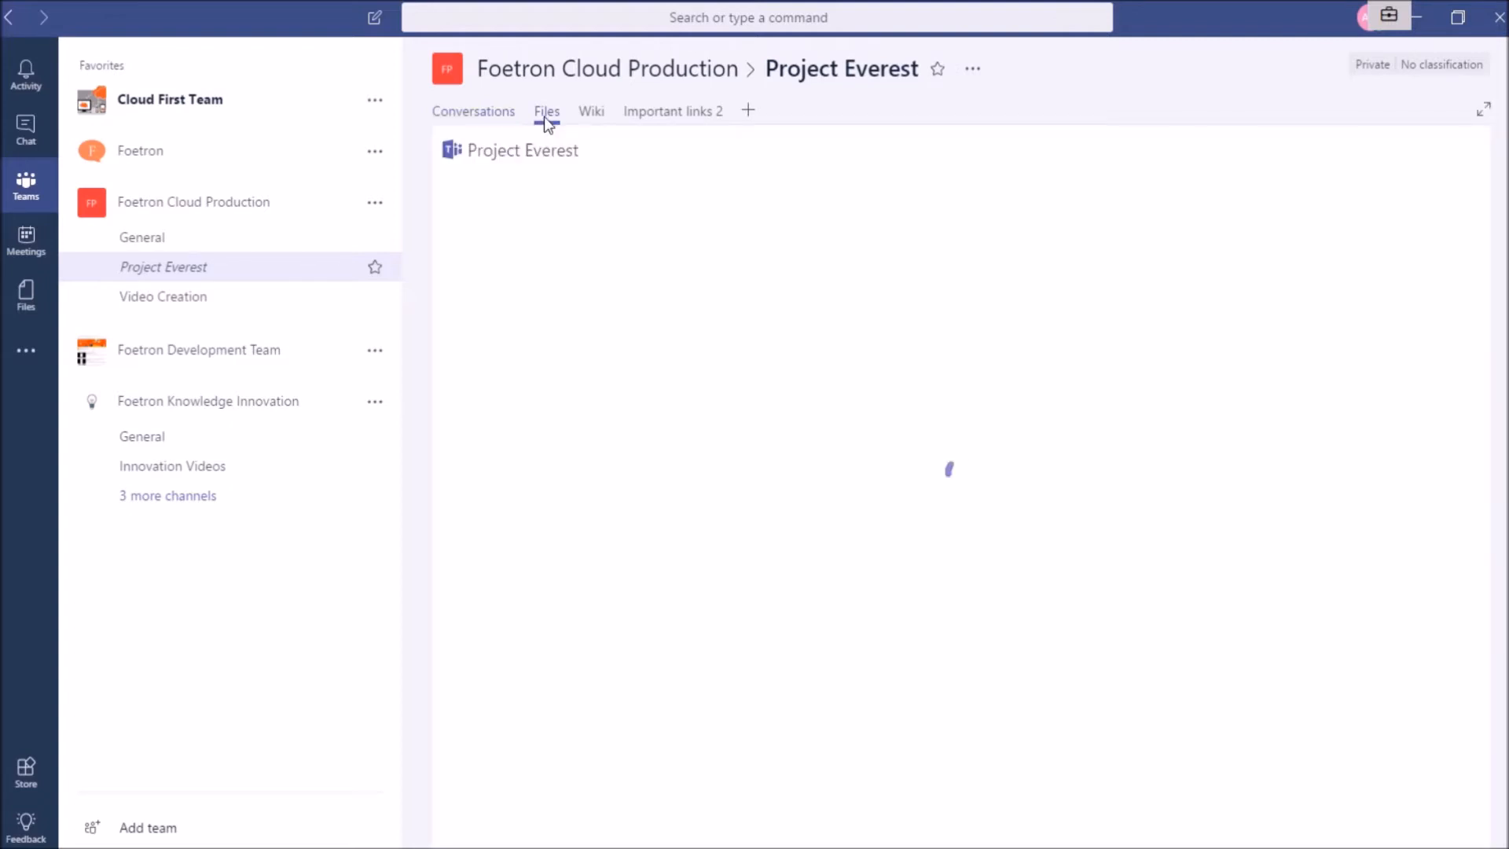
{"action": "left_click", "coordinate": [547, 111]}
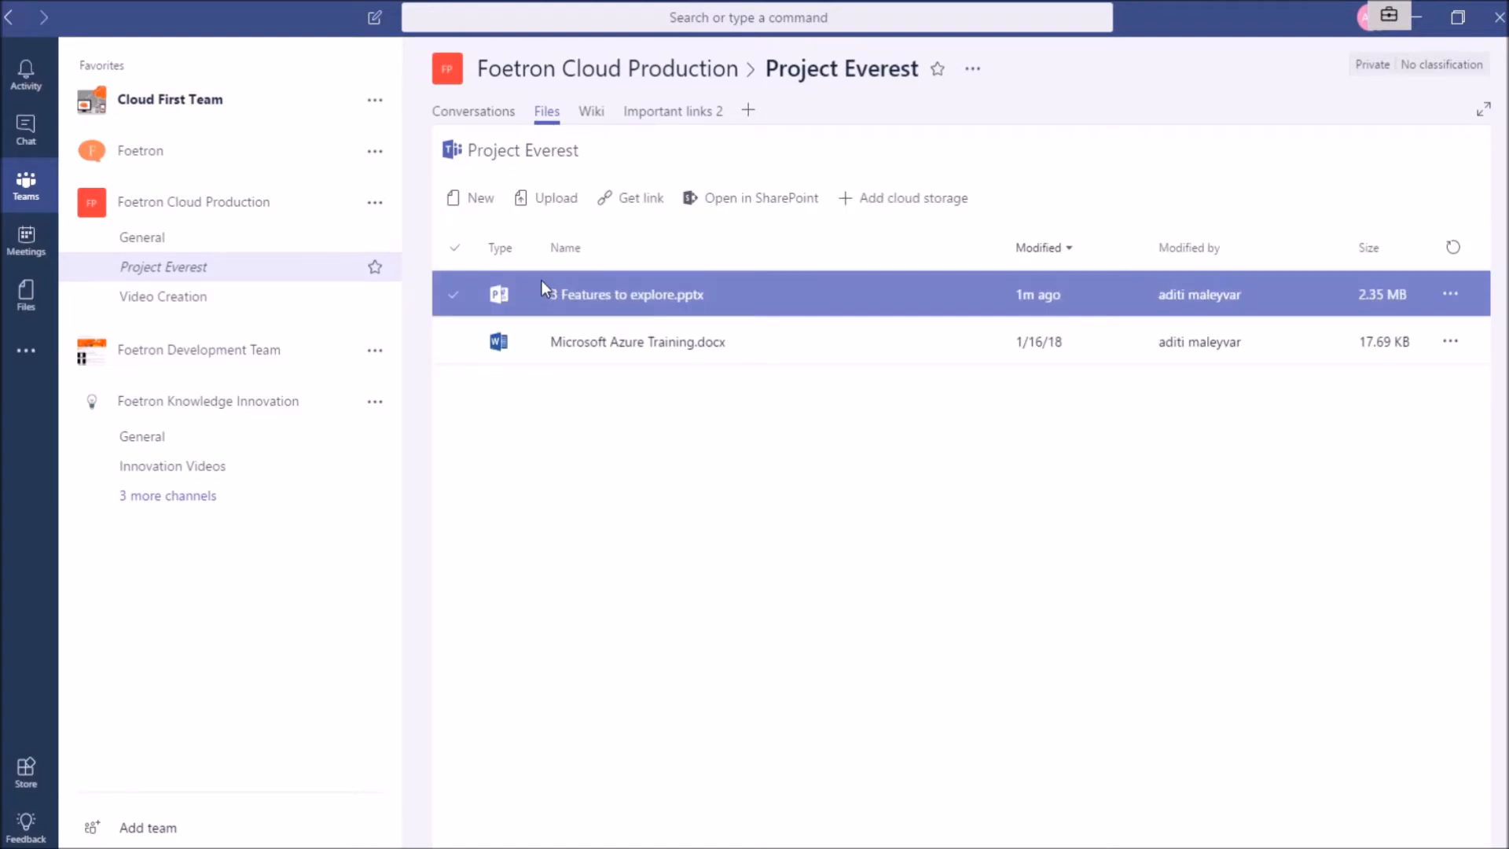